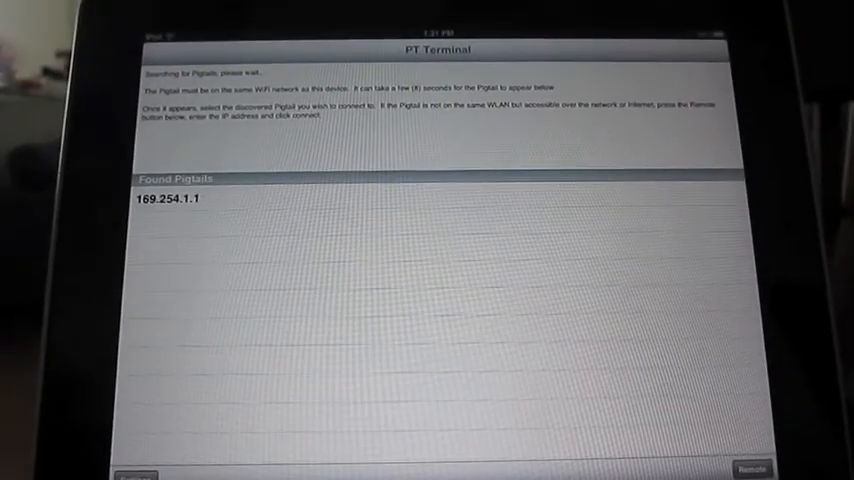
Connect to the Pigtail at 169.254.1.1 from the Found Pigtails list
left_click(170, 198)
type("get ua")
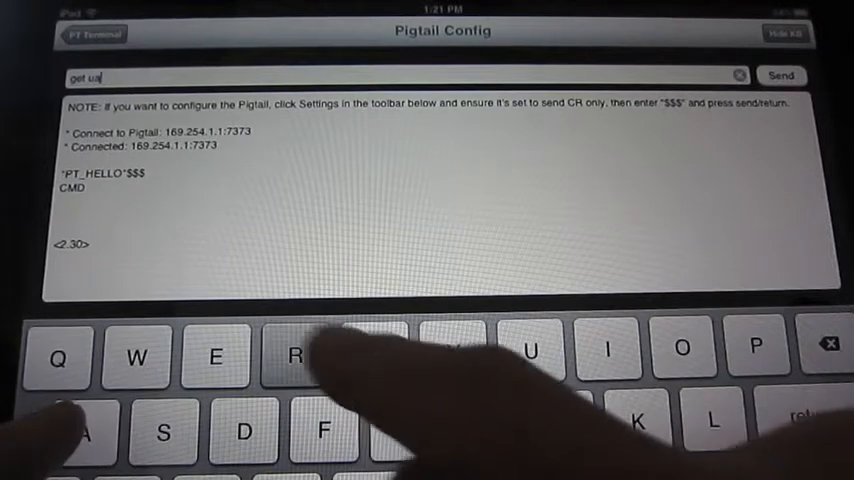
Query the Pigtail's UART settings with 'get uart', which report Baudrate=4800
left_click(781, 75)
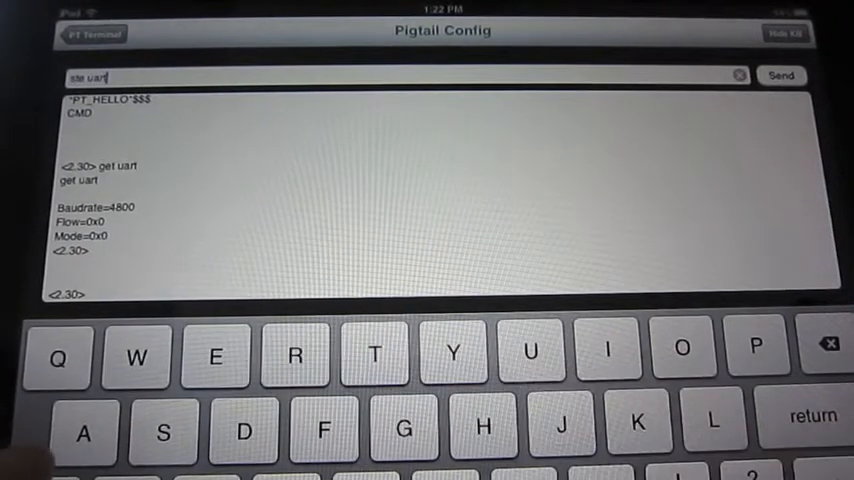
type("baud")
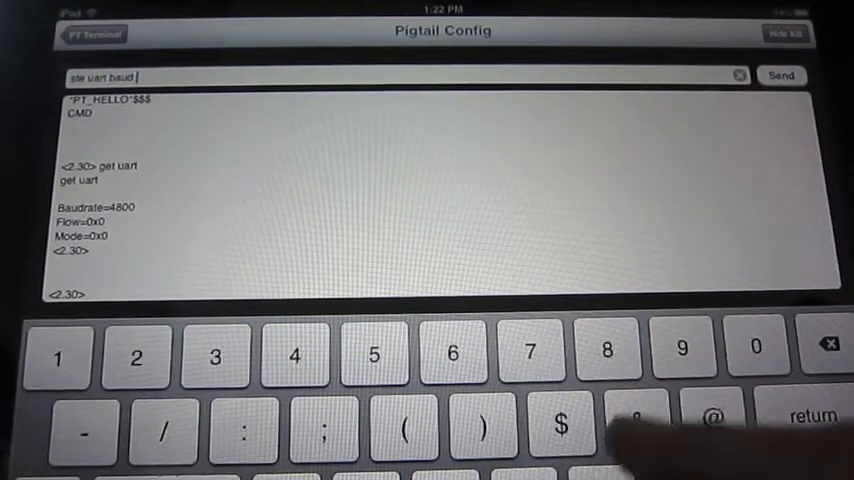
type("9600")
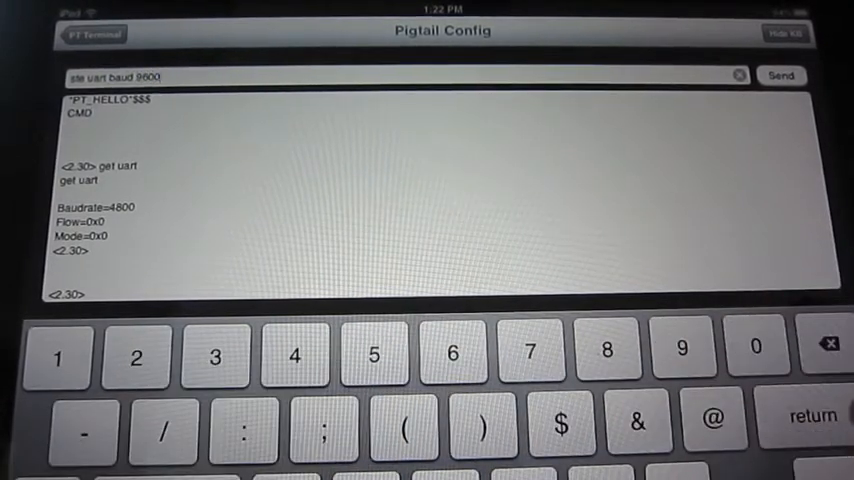
Set the UART baud rate to 9600 with 'set uart baud 9600' after the 'ste' typo errors
left_click(780, 75)
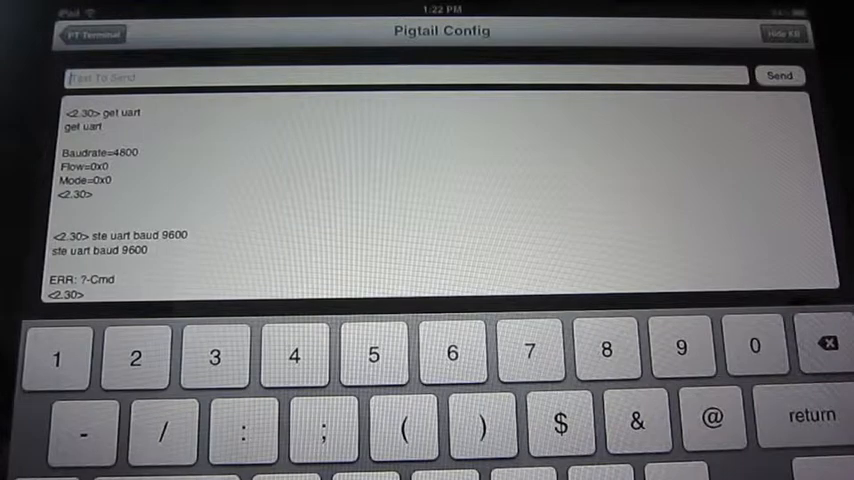
type("set")
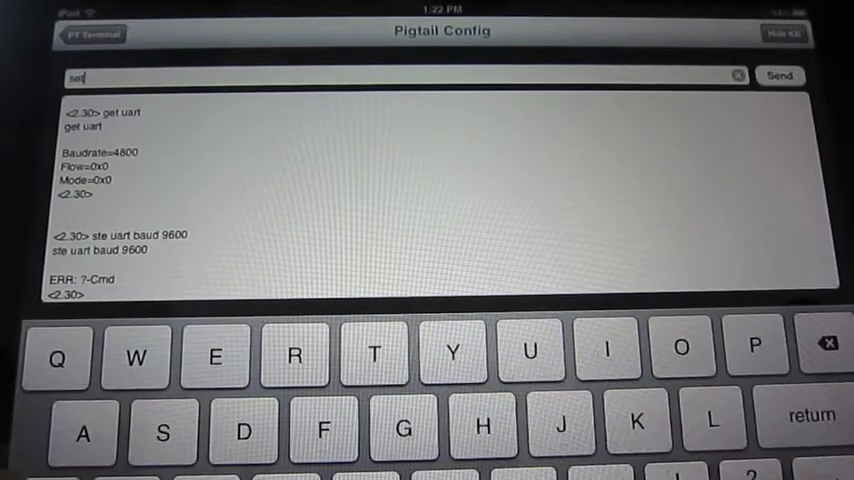
type("uart baud 9")
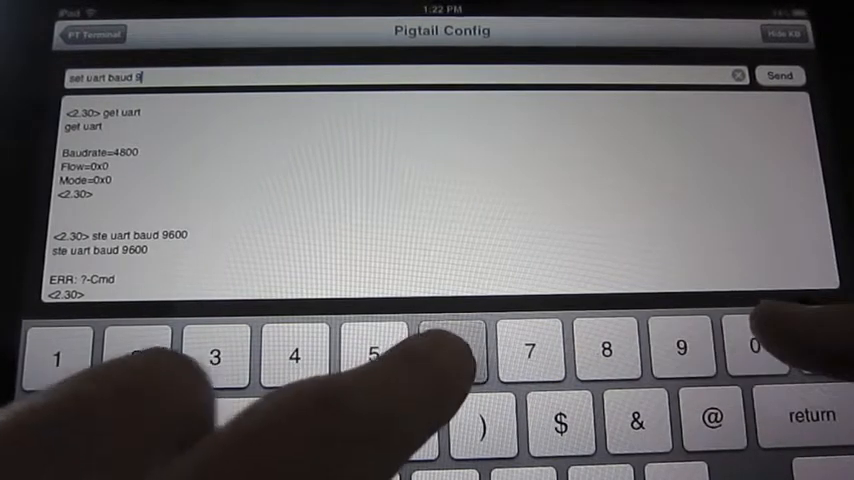
left_click(779, 75)
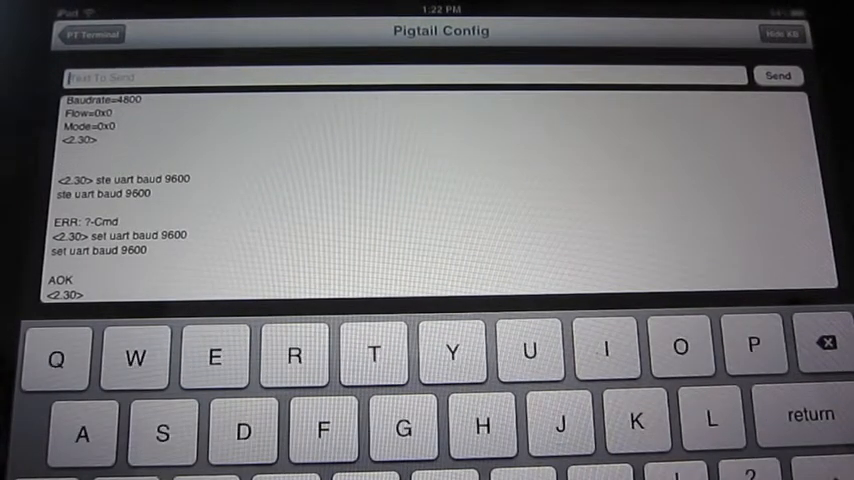
Store the configuration with save, then reboot the Pigtail
type("svae")
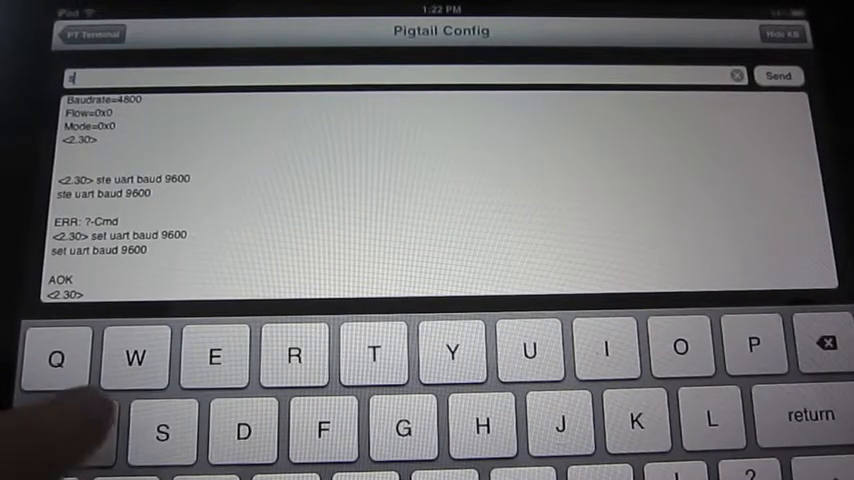
left_click(778, 75)
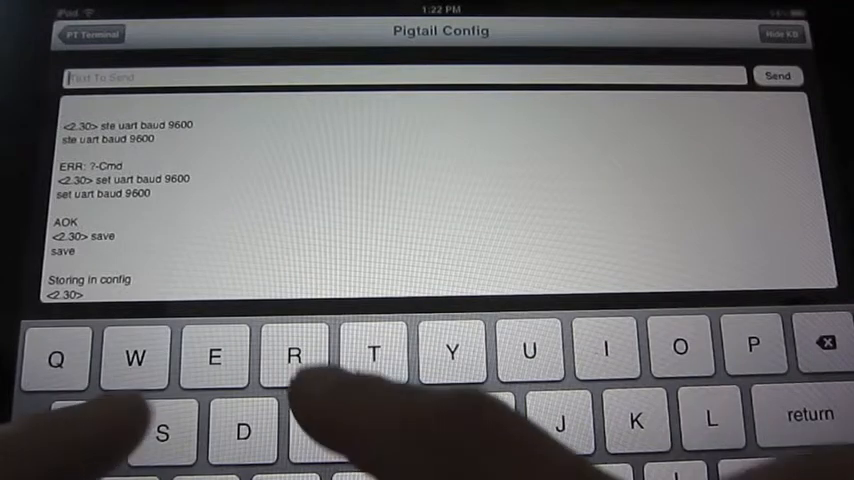
type("reboot")
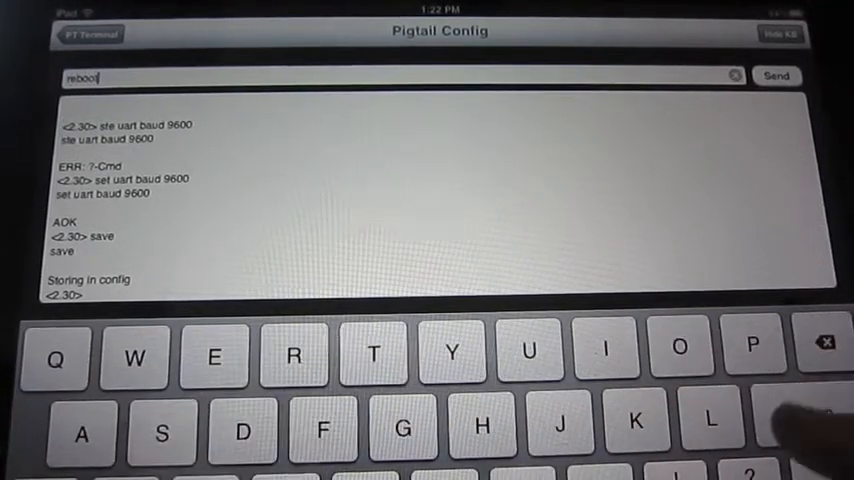
left_click(777, 76)
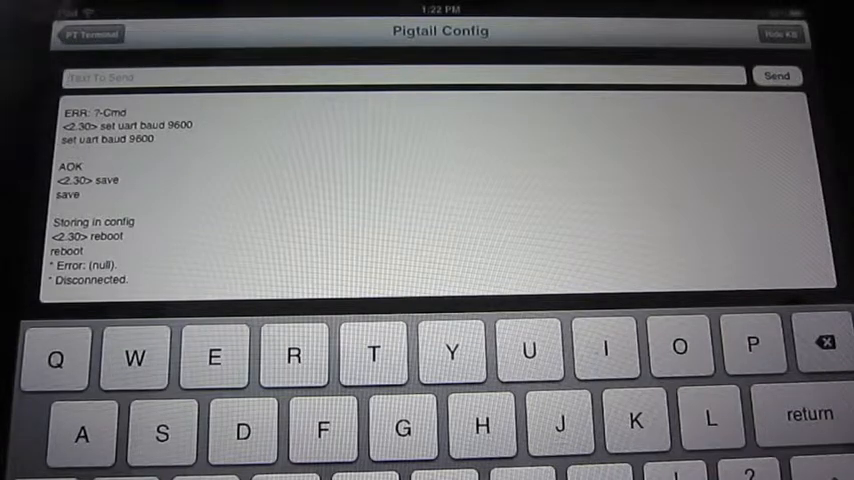
Return to Found Pigtails and reconnect to 169.254.1.1 to view the router boot output
left_click(90, 35)
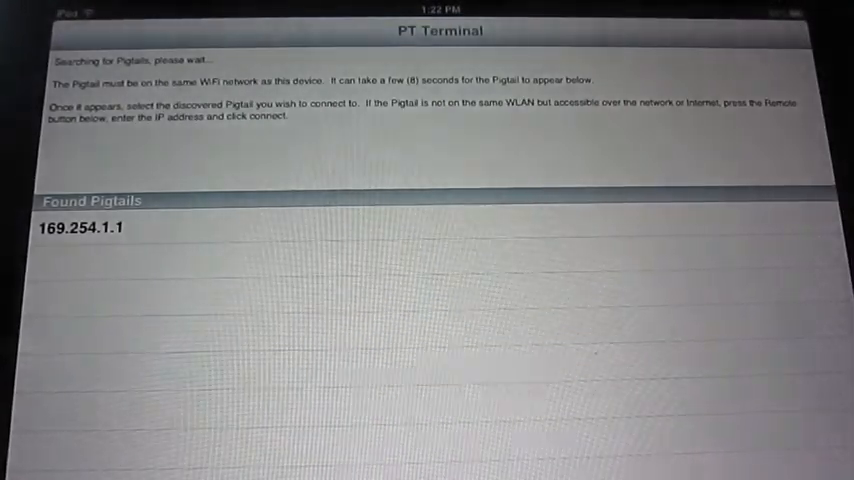
left_click(75, 227)
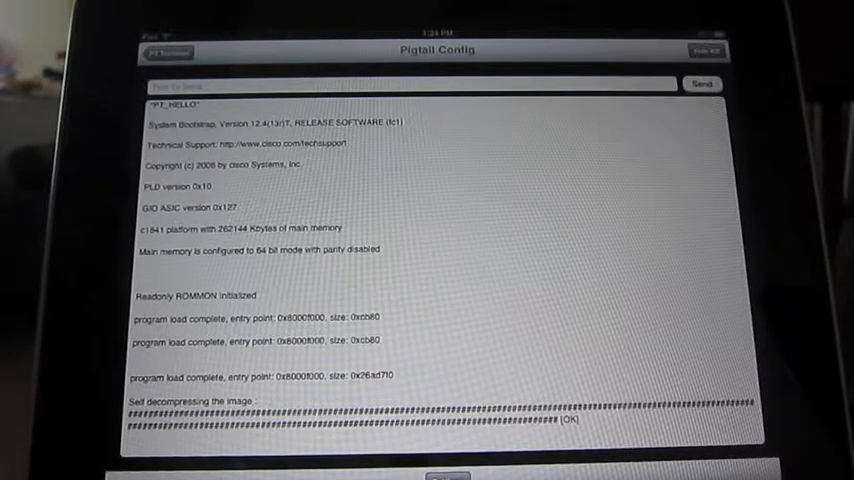
Scroll past memory allocation to the Cisco IOS 1841 Release 12.4(24)T5 banner
scroll("down", 3)
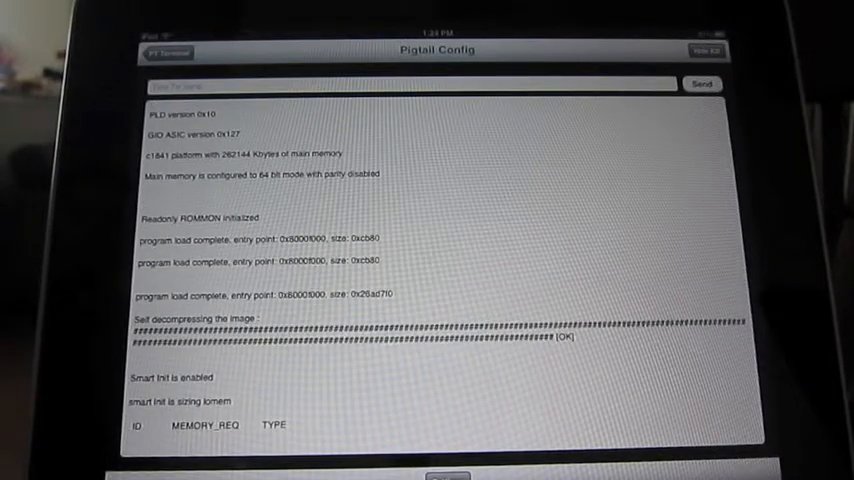
scroll("down", 3)
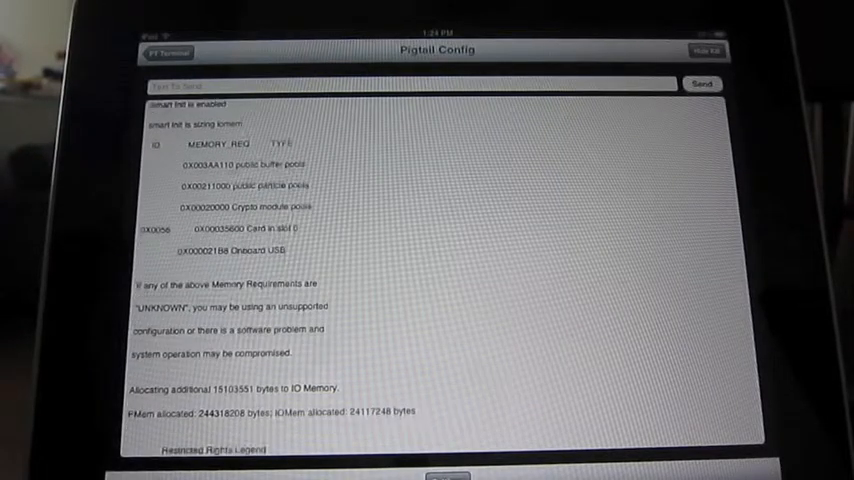
scroll("down", 3)
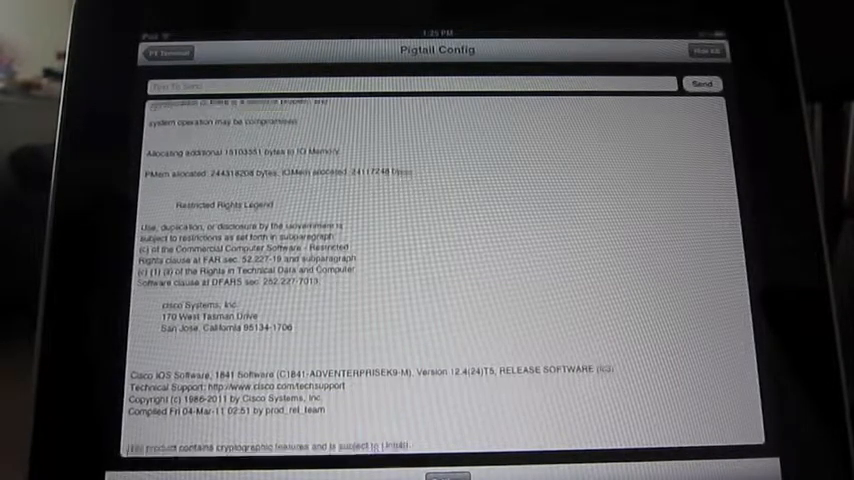
Scroll down to 'Press RETURN to get started!' and the interface UPDOWN log messages
scroll("down", 3)
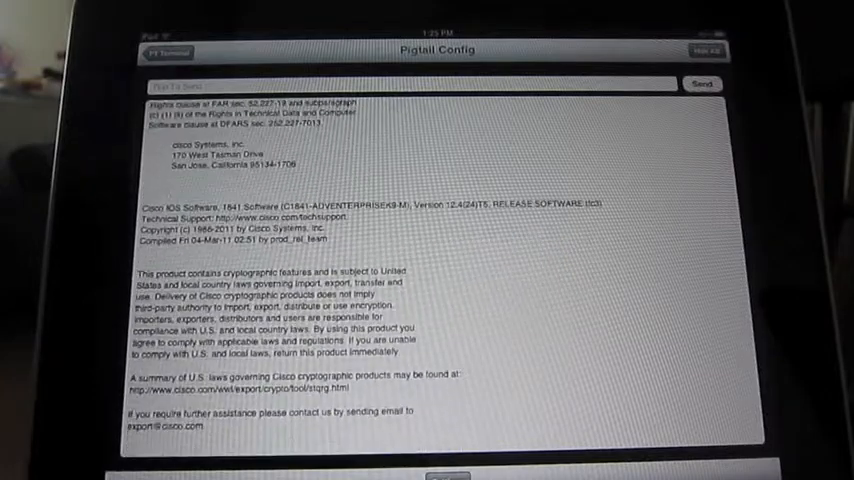
scroll("down", 3)
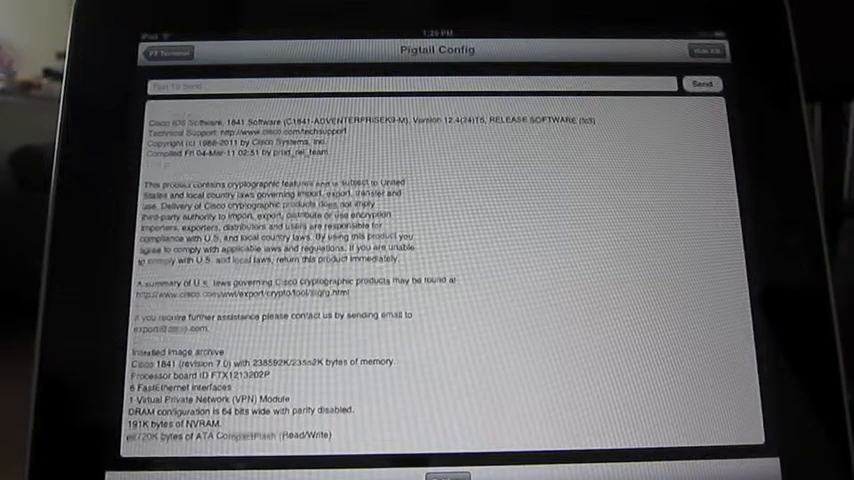
scroll("down", 3)
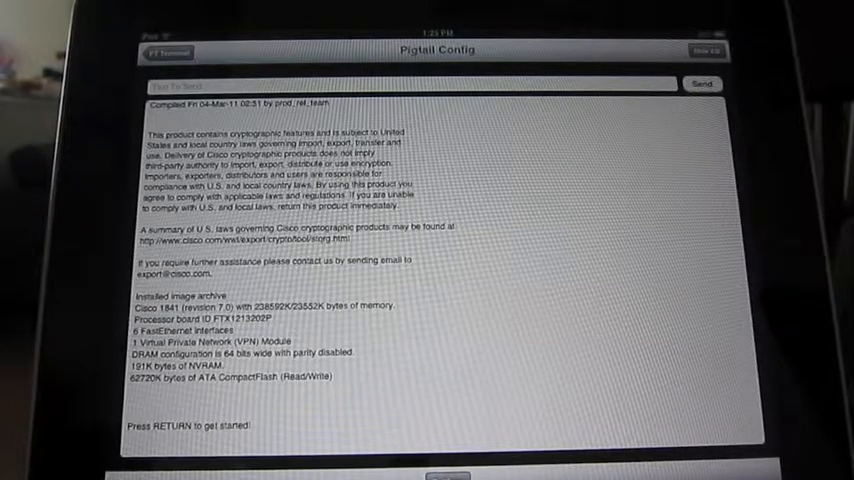
scroll("down", 3)
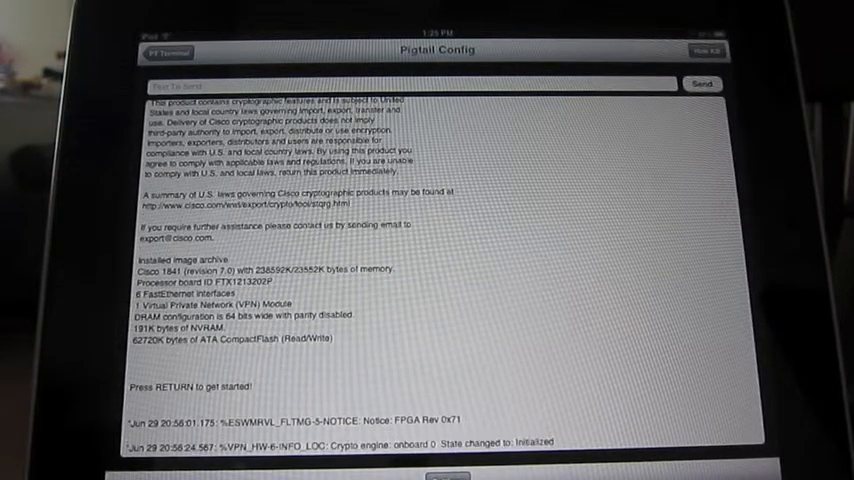
scroll("down", 3)
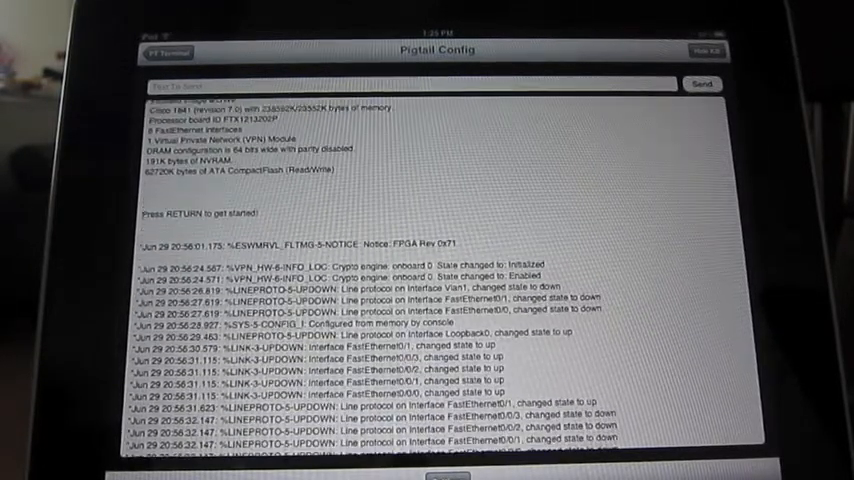